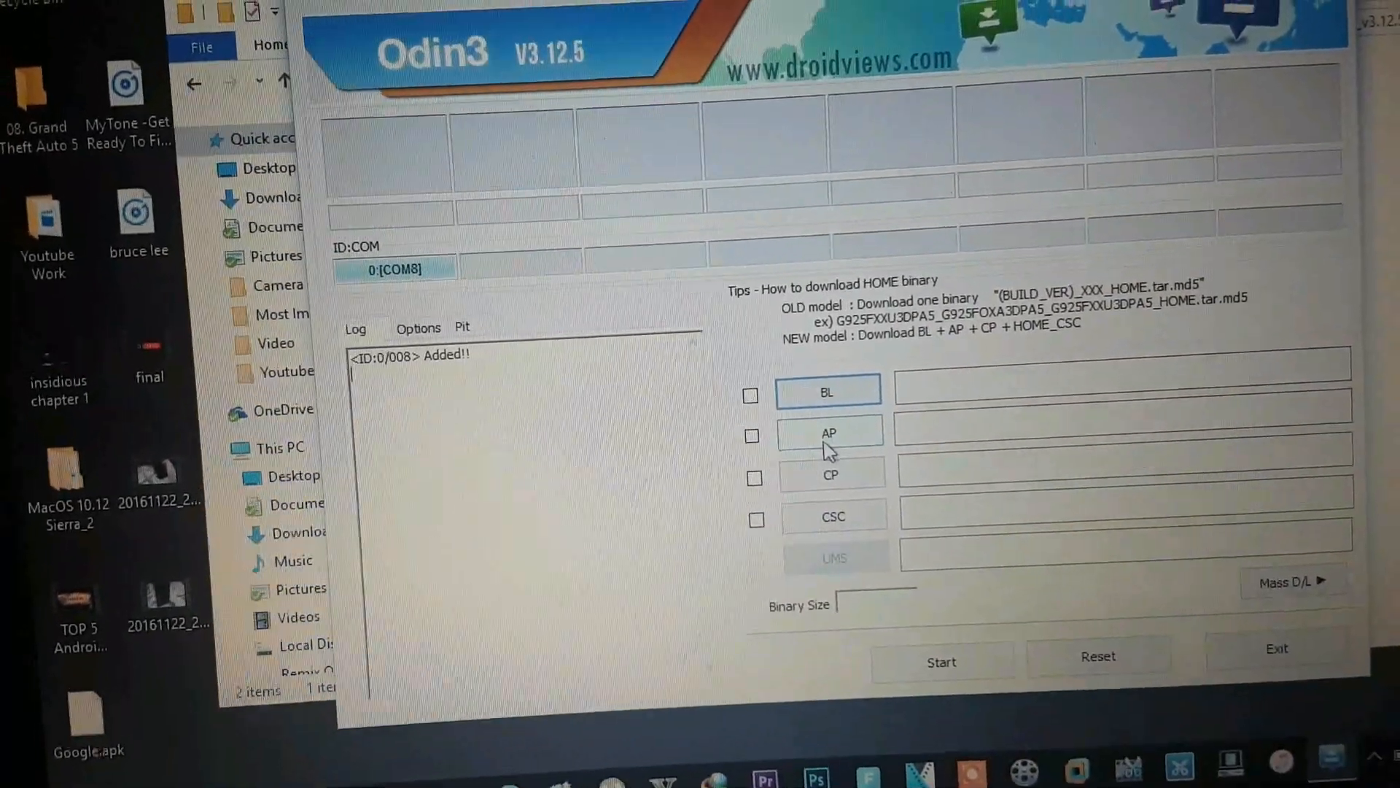
Load twrp_3.0.2-1_sm-a510_mm_1816.tar from the Desktop into the AP slot (21.2MB).
{"action": "left_click", "coordinate": [828, 433]}
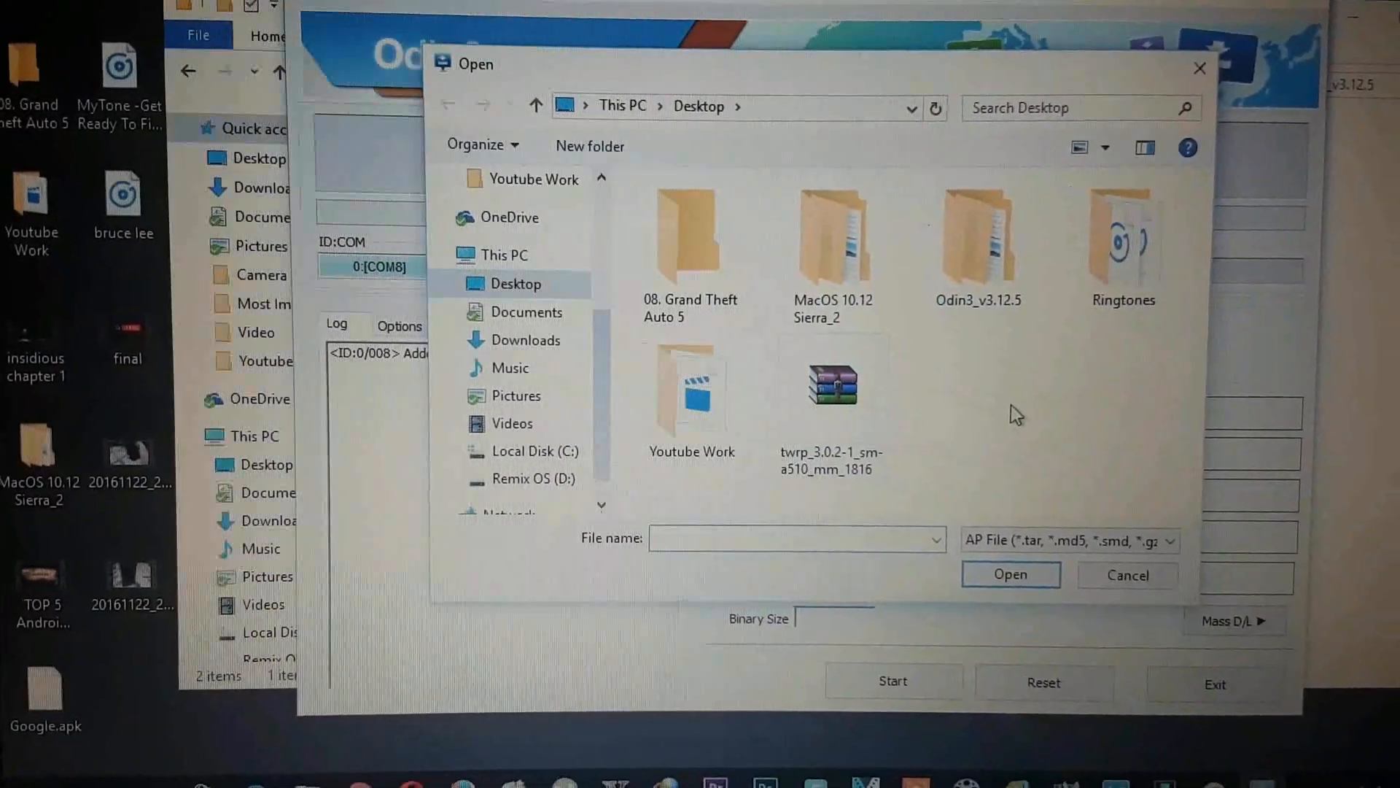
{"action": "left_click", "coordinate": [831, 384]}
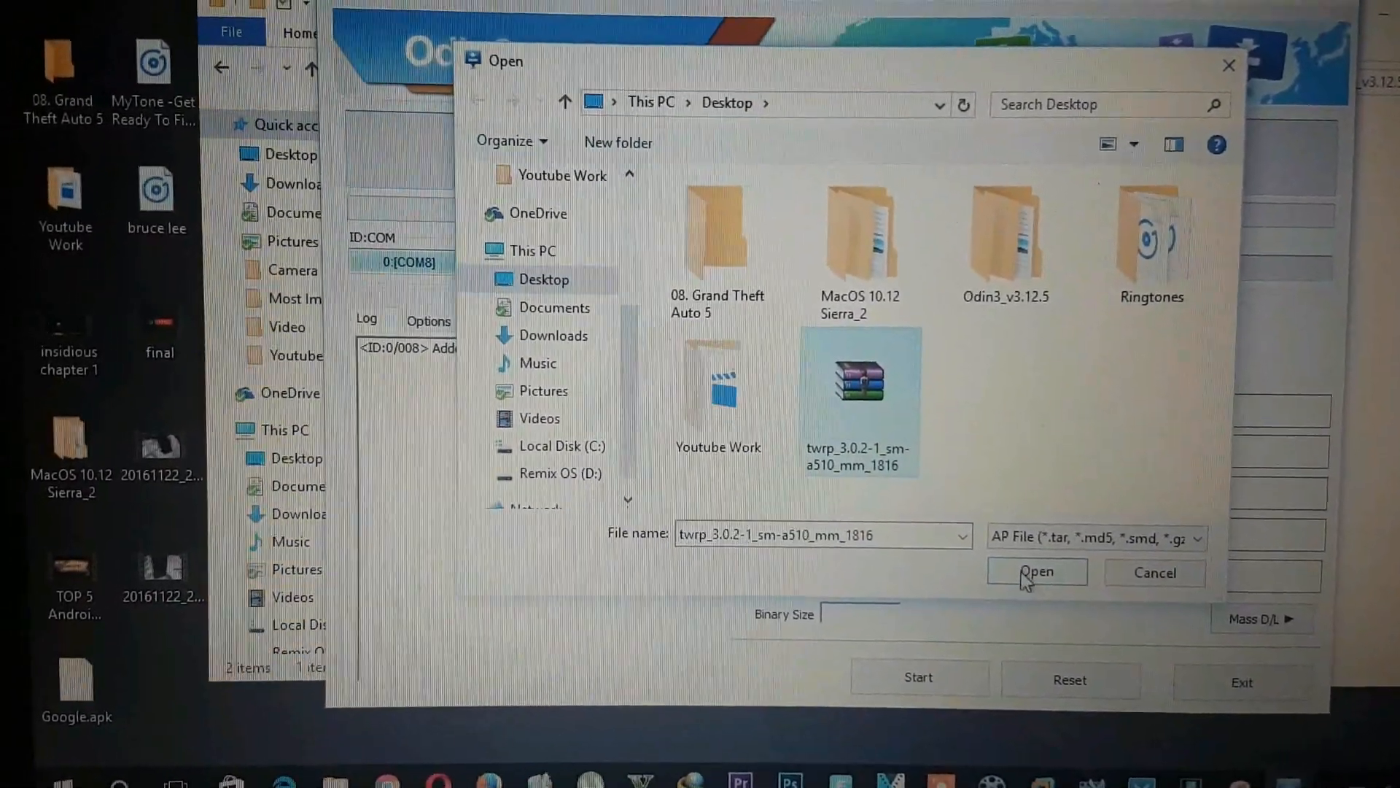
{"action": "left_click", "coordinate": [1035, 571]}
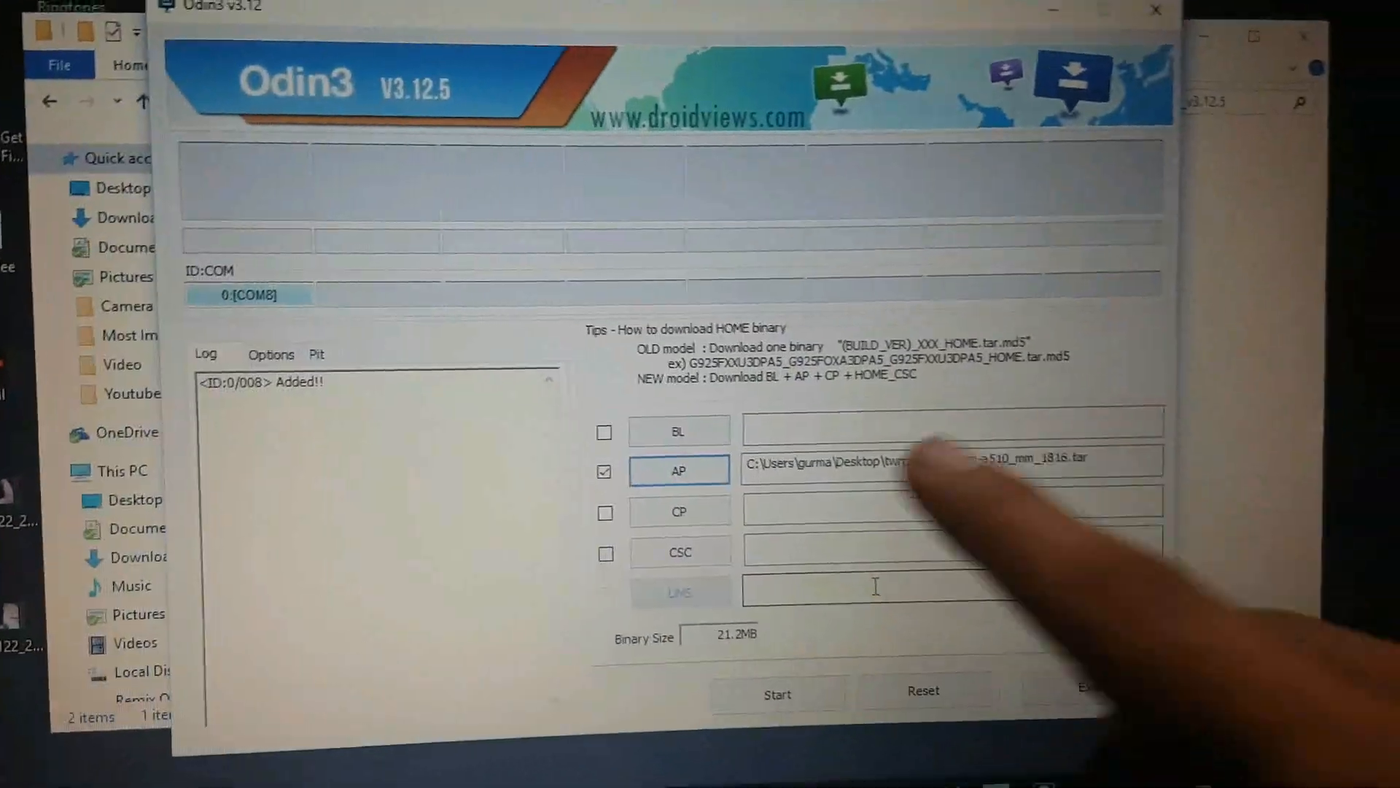